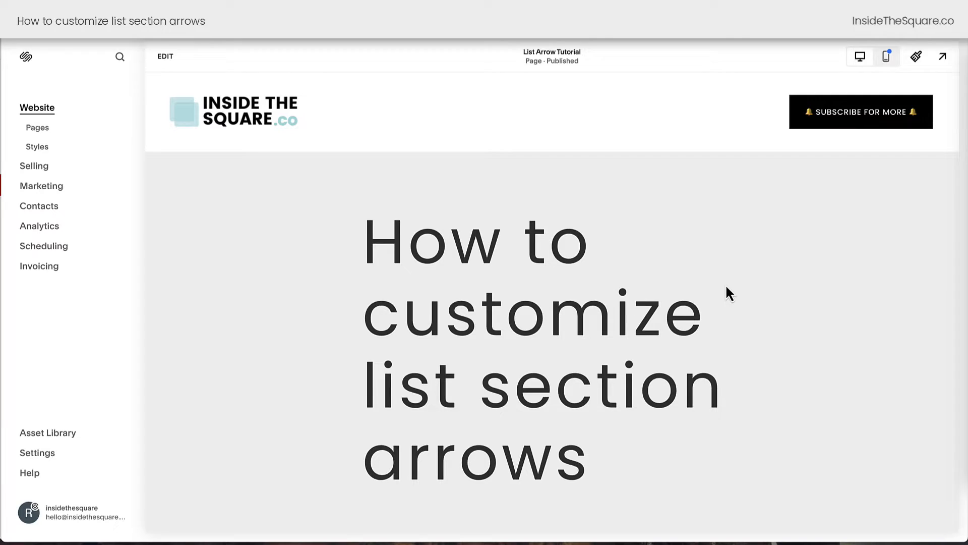
Open the empty Custom CSS editor from Website Tools beside the carousel page preview
{"action": "scroll", "scroll_direction": "down", "scroll_amount": 3}
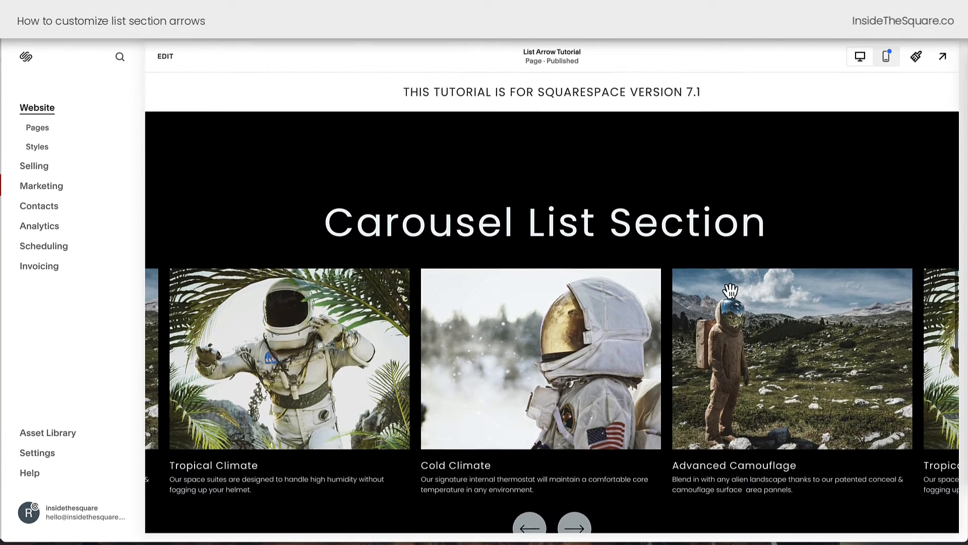
{"action": "scroll", "scroll_direction": "down", "scroll_amount": 3}
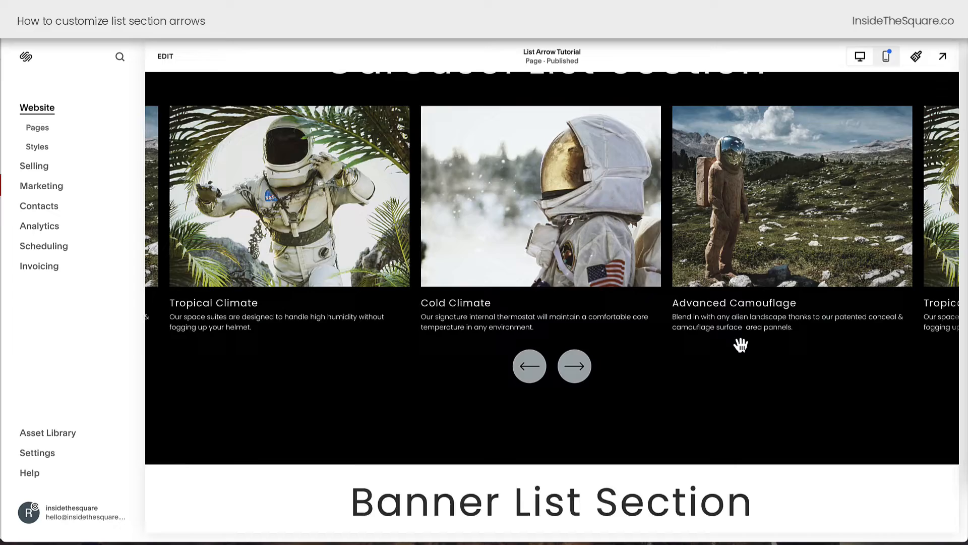
{"action": "scroll", "scroll_direction": "down", "scroll_amount": 3}
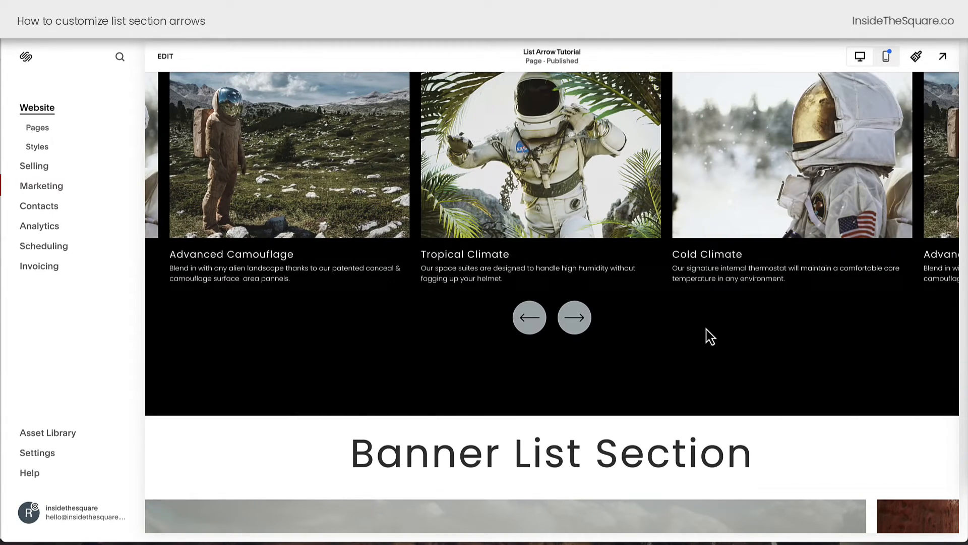
{"action": "scroll", "scroll_direction": "down", "scroll_amount": 3}
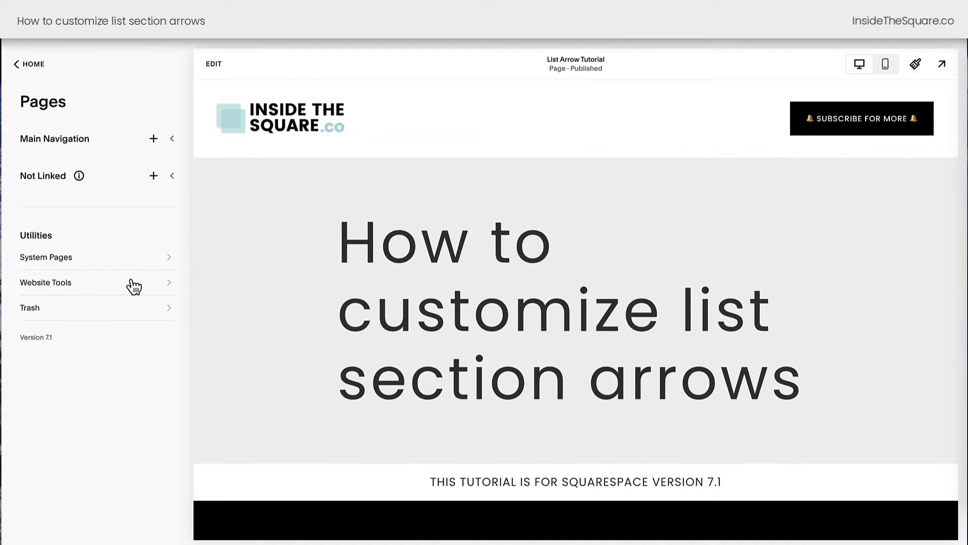
{"action": "left_click", "coordinate": [45, 283]}
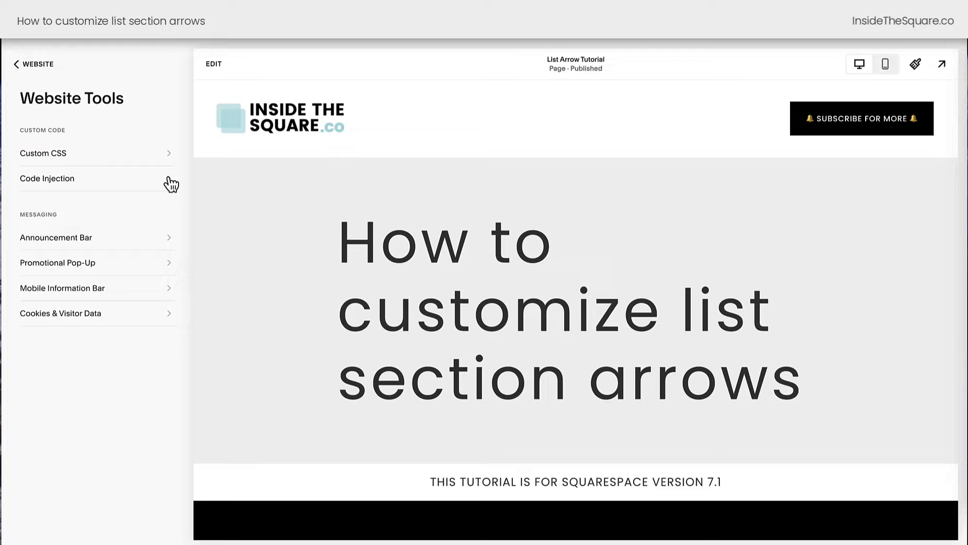
{"action": "left_click", "coordinate": [43, 152]}
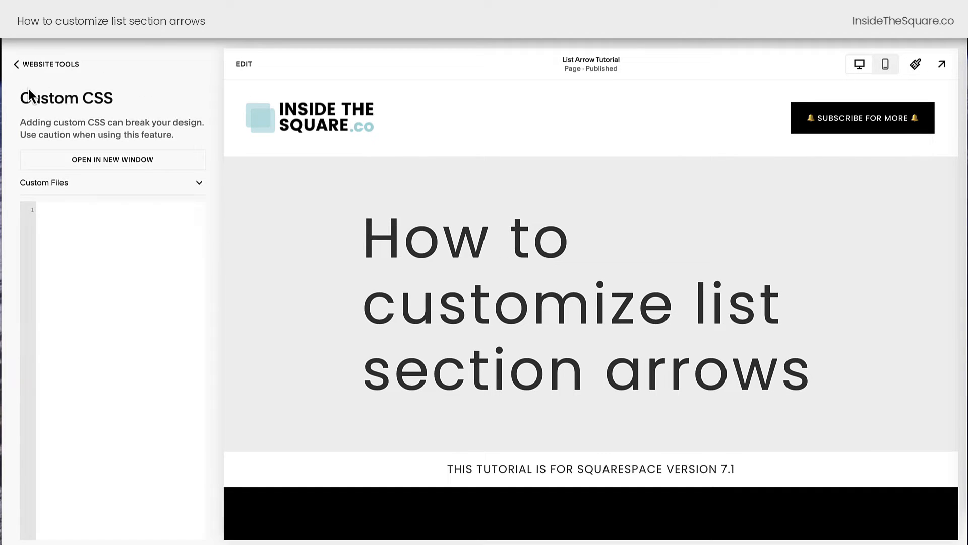
{"action": "mouse_move", "coordinate": [195, 251]}
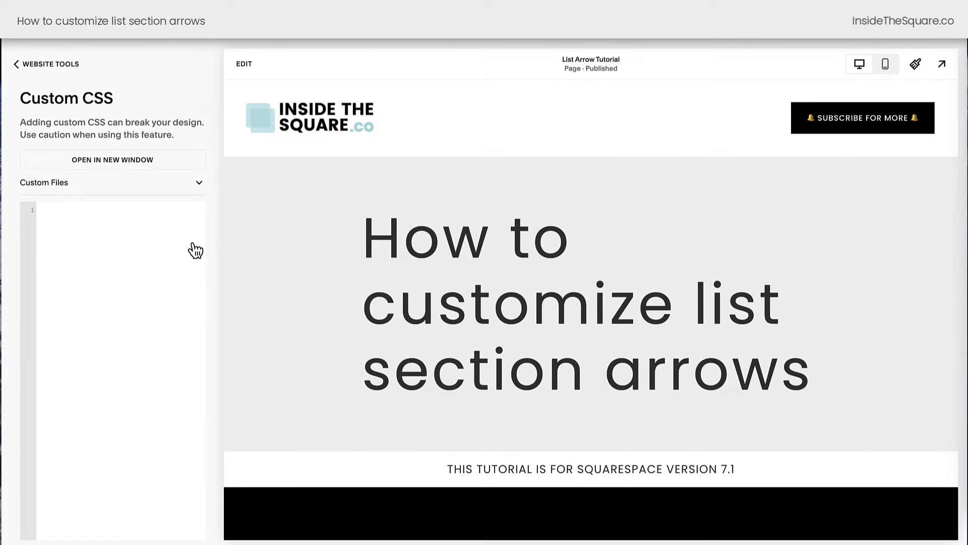
{"action": "mouse_move", "coordinate": [455, 322]}
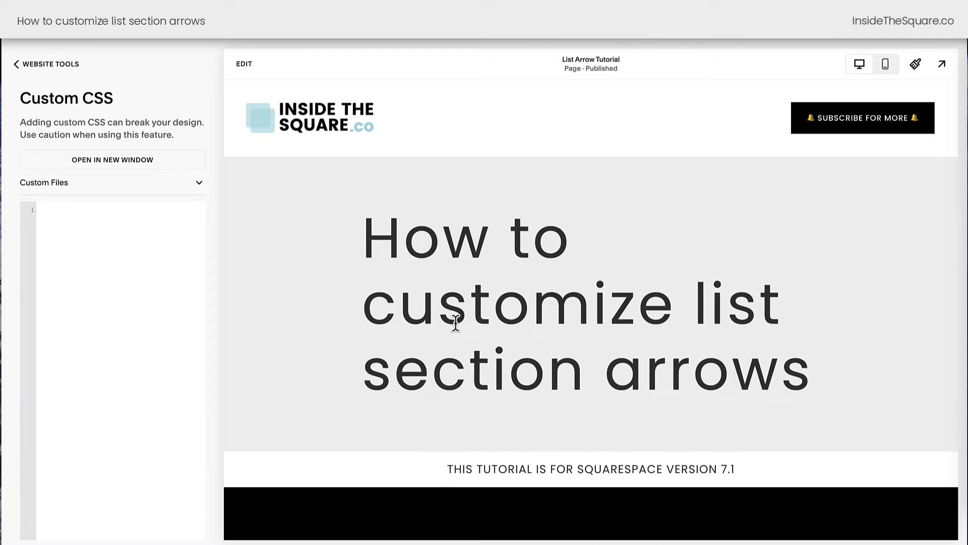
{"action": "scroll", "scroll_direction": "down", "scroll_amount": 3}
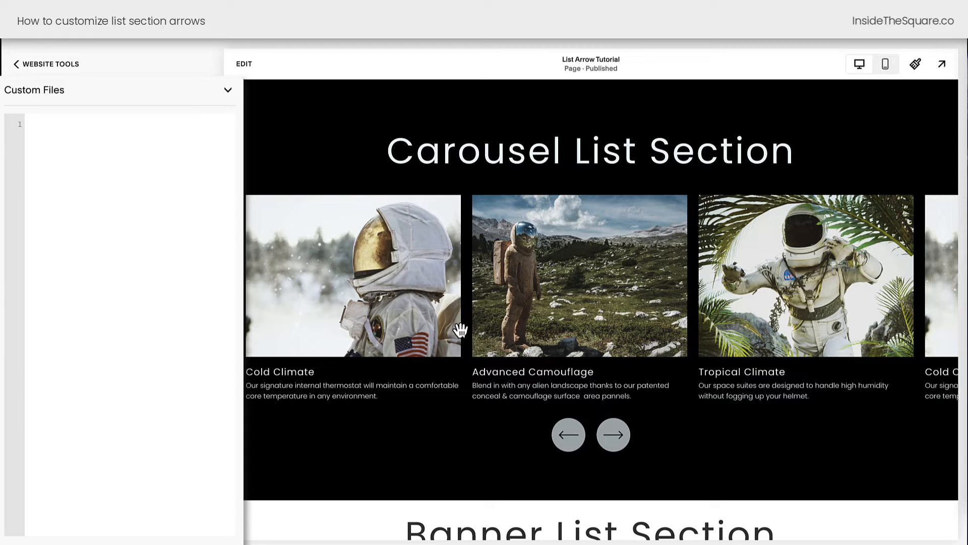
{"action": "mouse_move", "coordinate": [567, 429]}
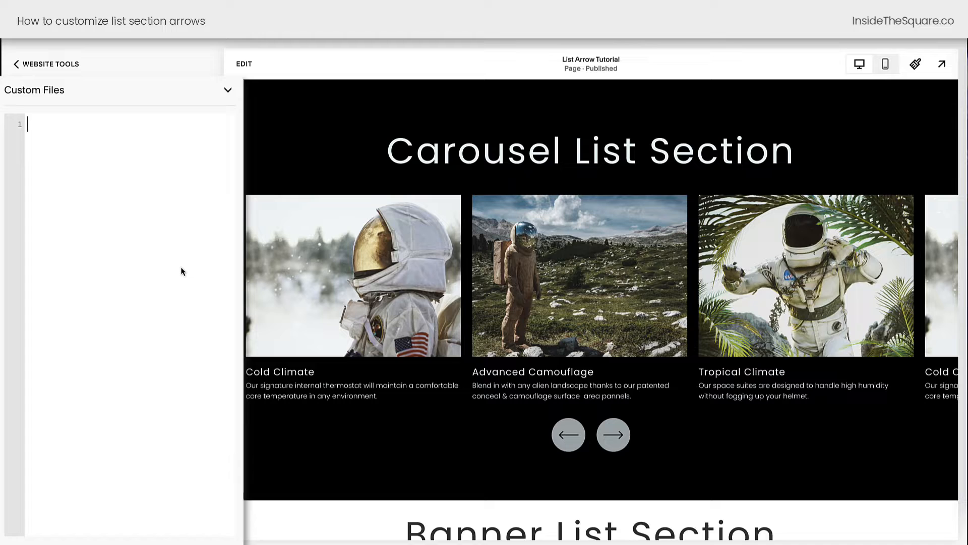
Paste the 'carousel square' CSS setting border-radius:0 and overflow:visible on carousel arrows
{"action": "type", "text": "/* carousel square */"}
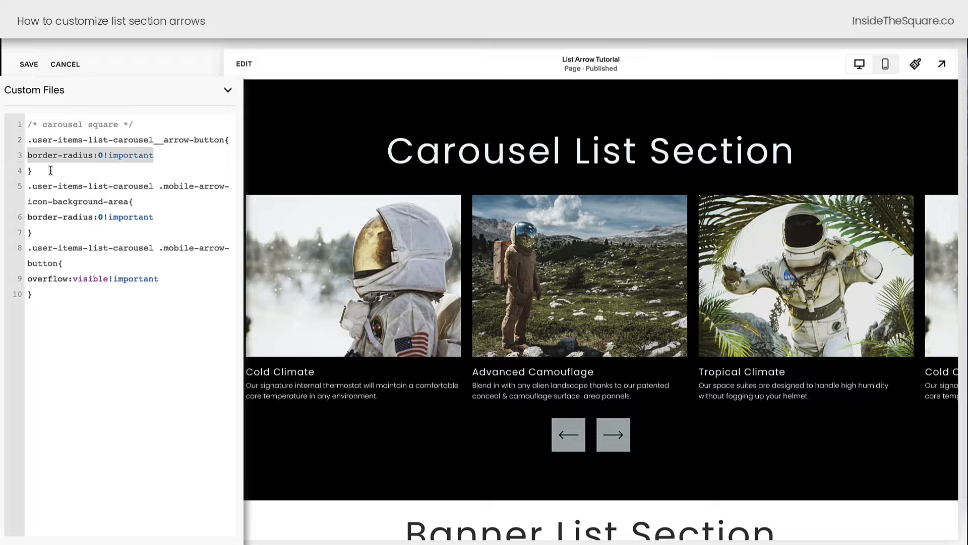
{"action": "mouse_move", "coordinate": [141, 200]}
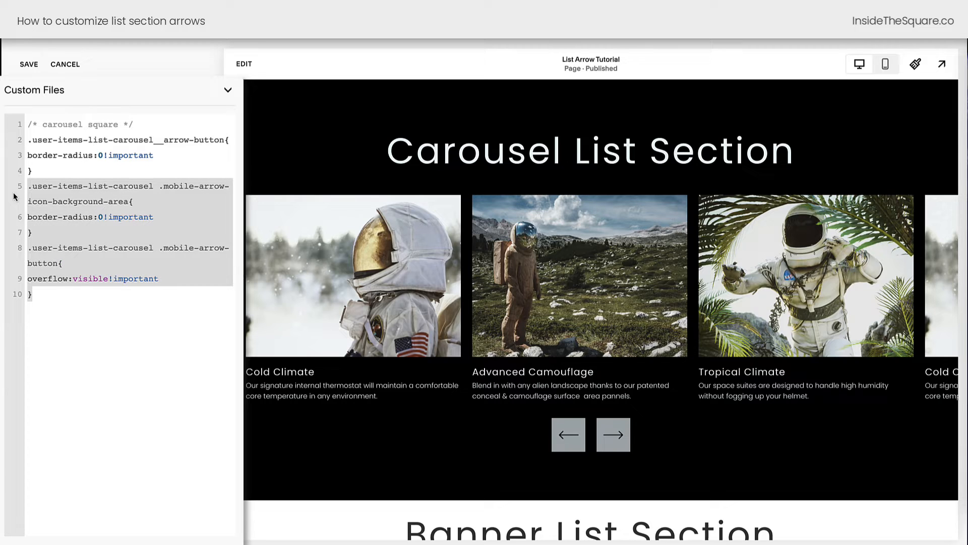
{"action": "mouse_move", "coordinate": [150, 225]}
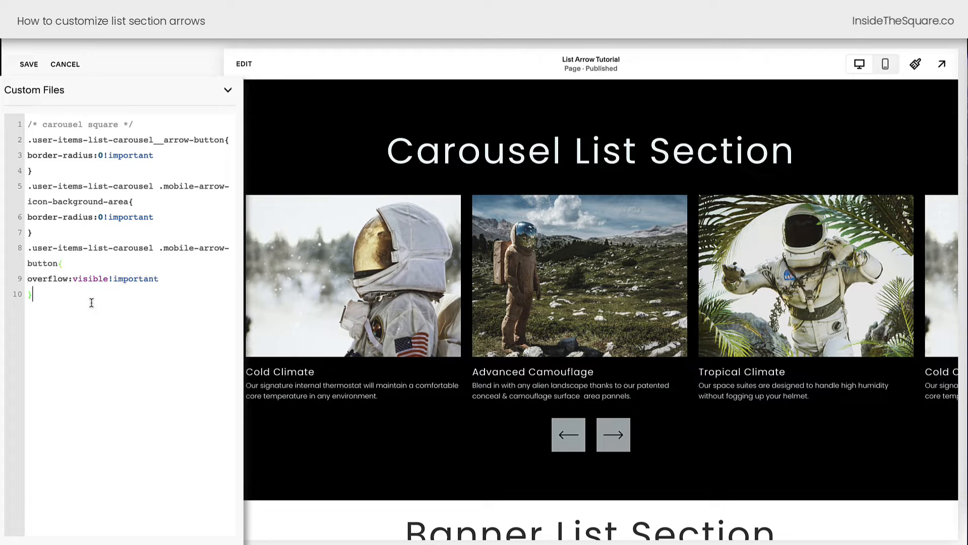
{"action": "mouse_move", "coordinate": [886, 64]}
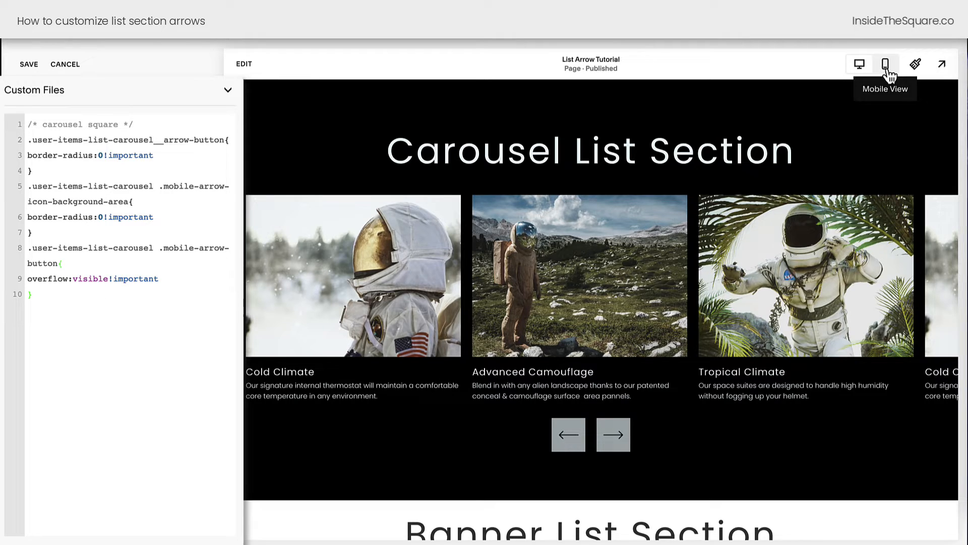
Switch to the mobile preview and add the .user-items-list-carousel .mobile-arrow-button rule
{"action": "left_click", "coordinate": [886, 64]}
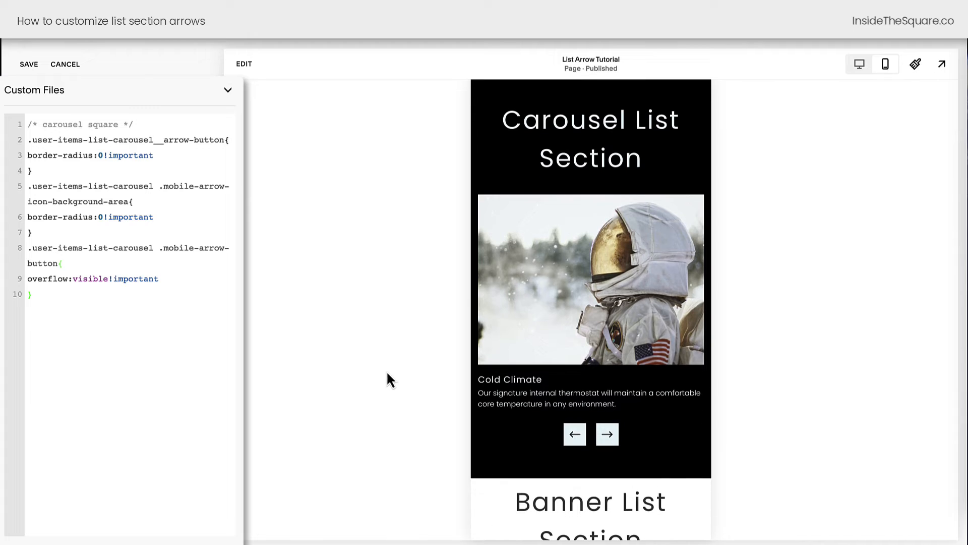
{"action": "left_click", "coordinate": [606, 434]}
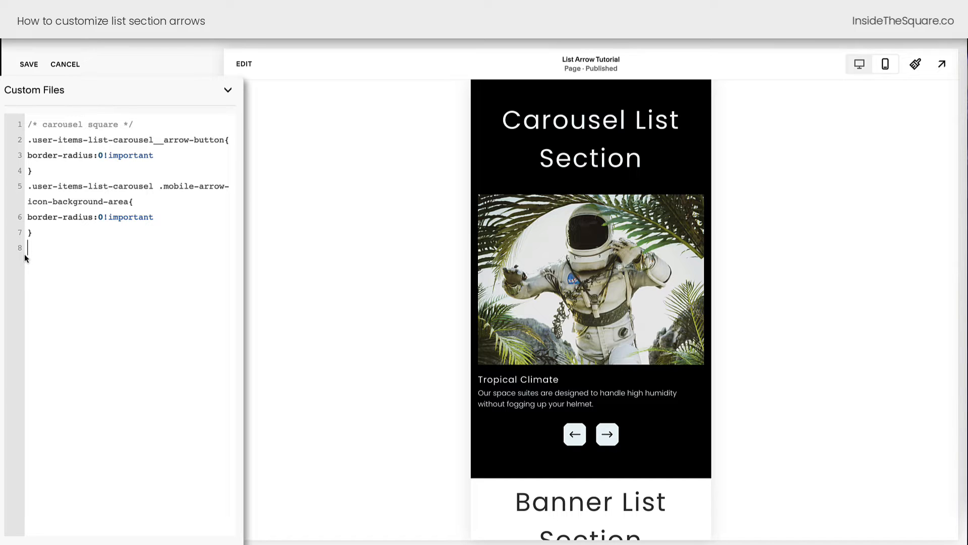
{"action": "type", "text": ".user-items-list-carousel .mobile-arrow-button{"}
{"action": "type", "text": "overflow:visible!important"}
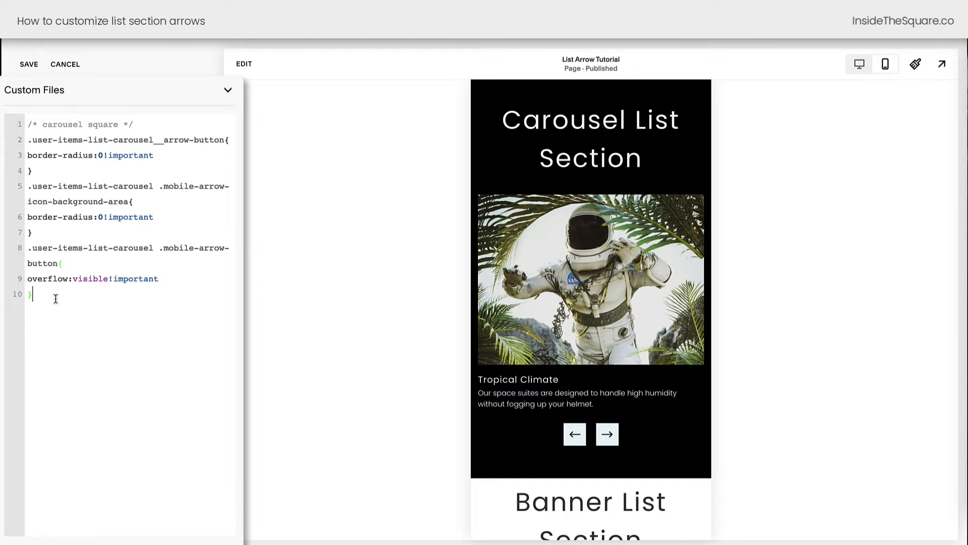
{"action": "mouse_move", "coordinate": [63, 329]}
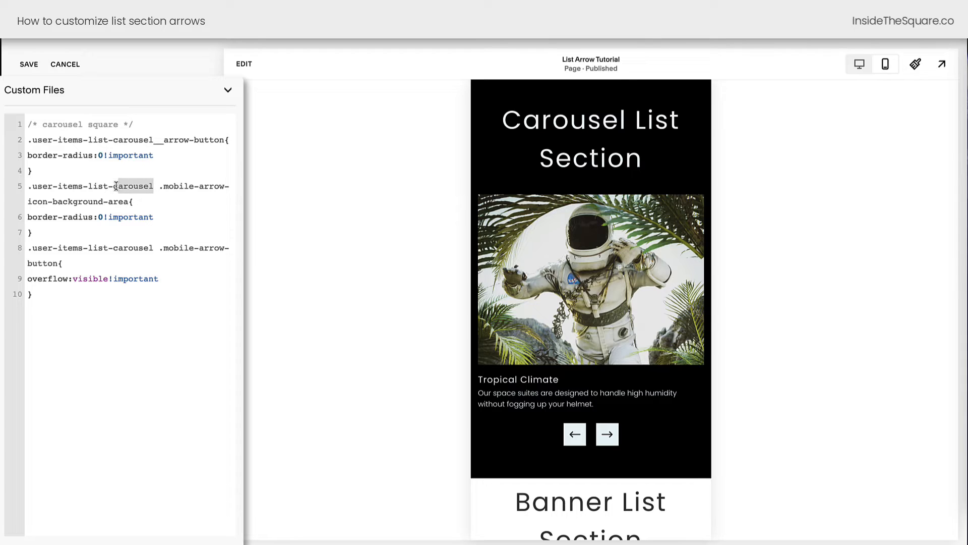
{"action": "double_click", "coordinate": [133, 248]}
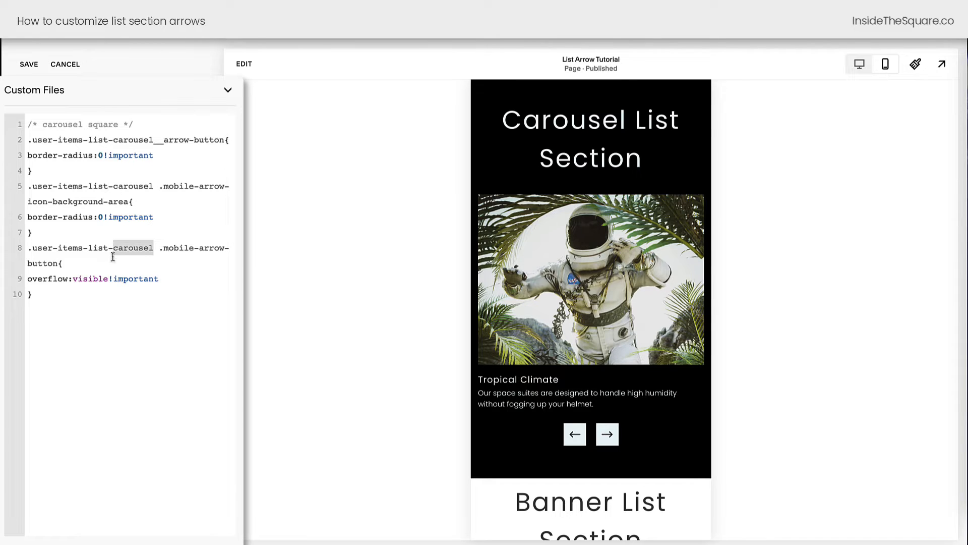
{"action": "scroll", "scroll_direction": "down", "scroll_amount": 3}
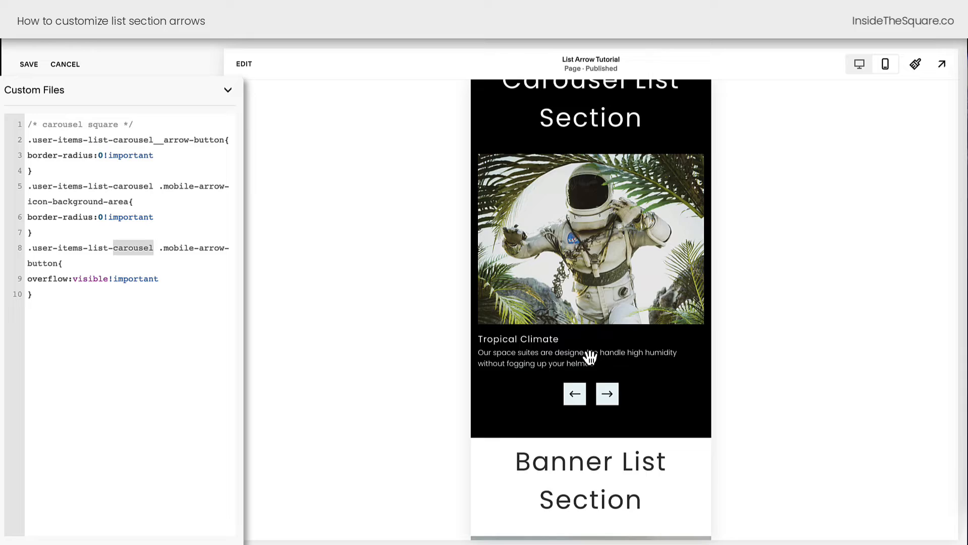
Change 'carousel' to 'banner-slideshow' in the selectors and comment, then return to desktop preview
{"action": "left_click", "coordinate": [607, 393]}
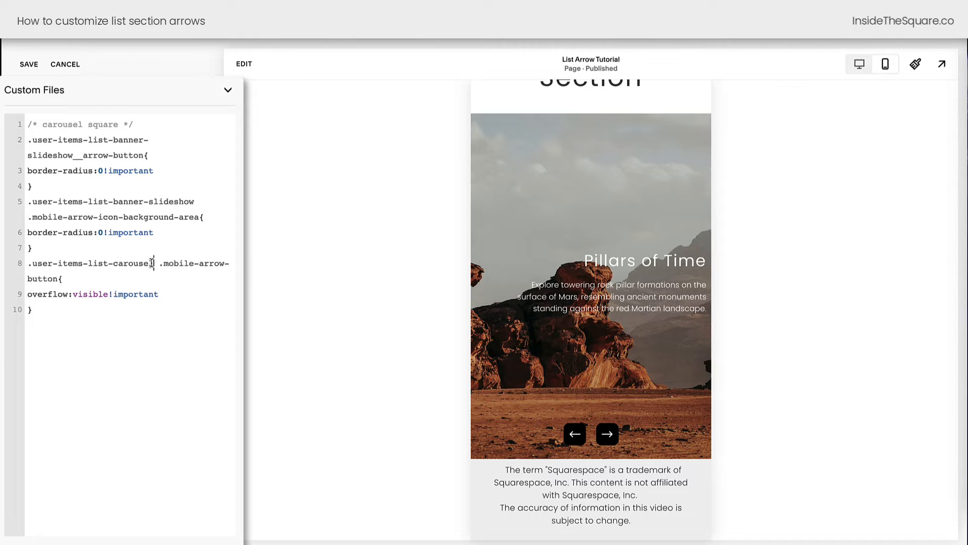
{"action": "double_click", "coordinate": [132, 263]}
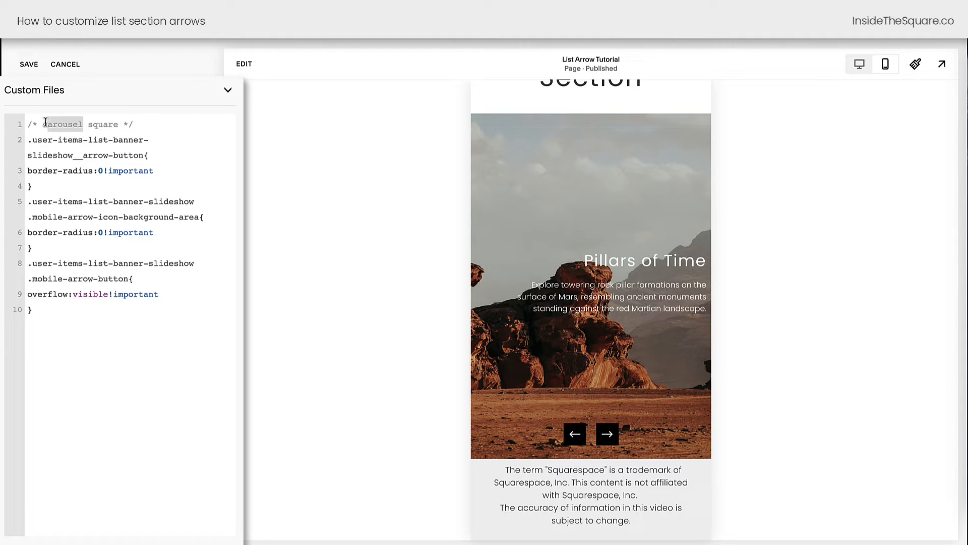
{"action": "type", "text": "banner-slideshow"}
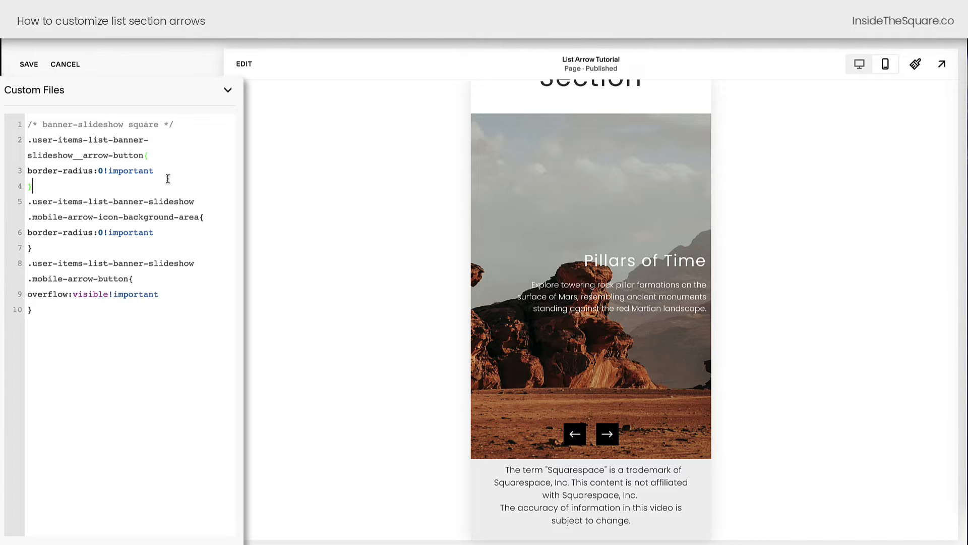
{"action": "left_click", "coordinate": [858, 63]}
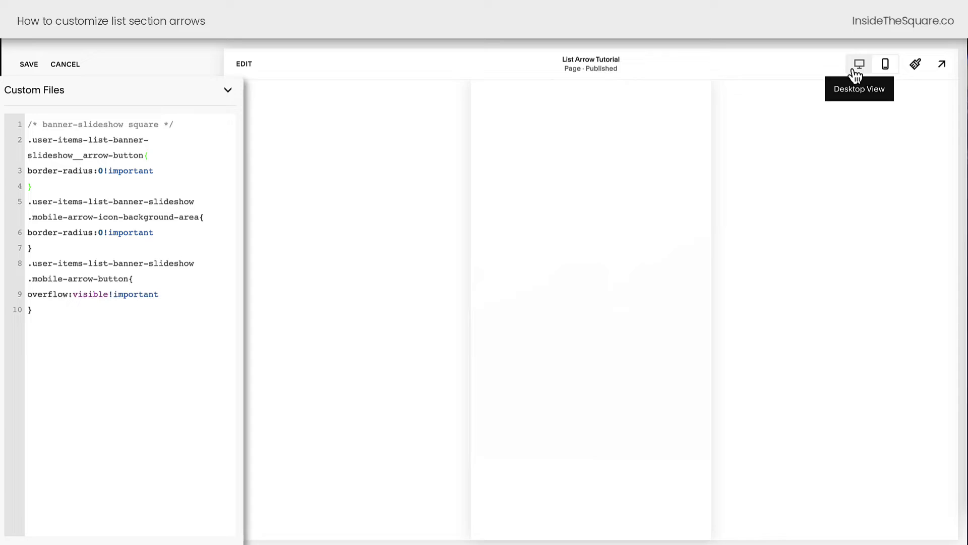
{"action": "left_click", "coordinate": [858, 63]}
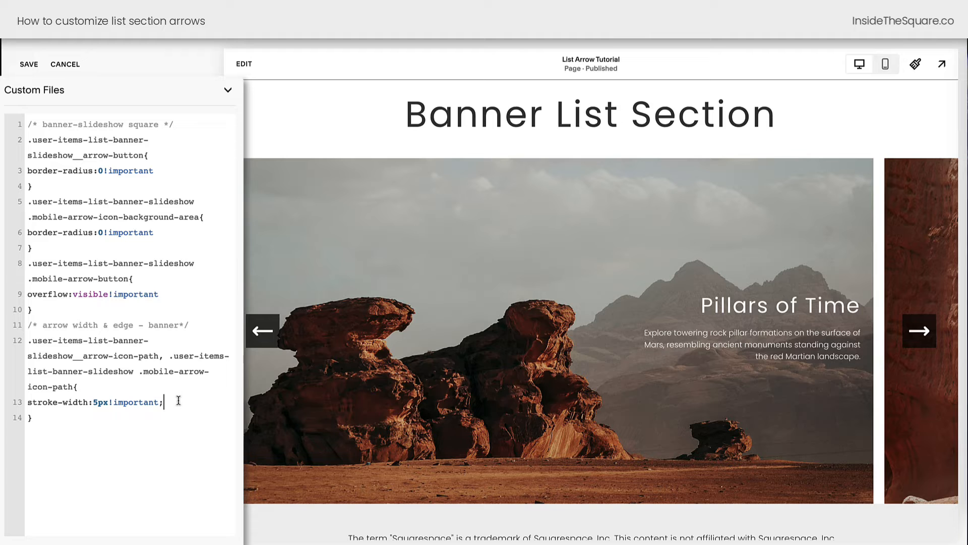
{"action": "mouse_move", "coordinate": [887, 64]}
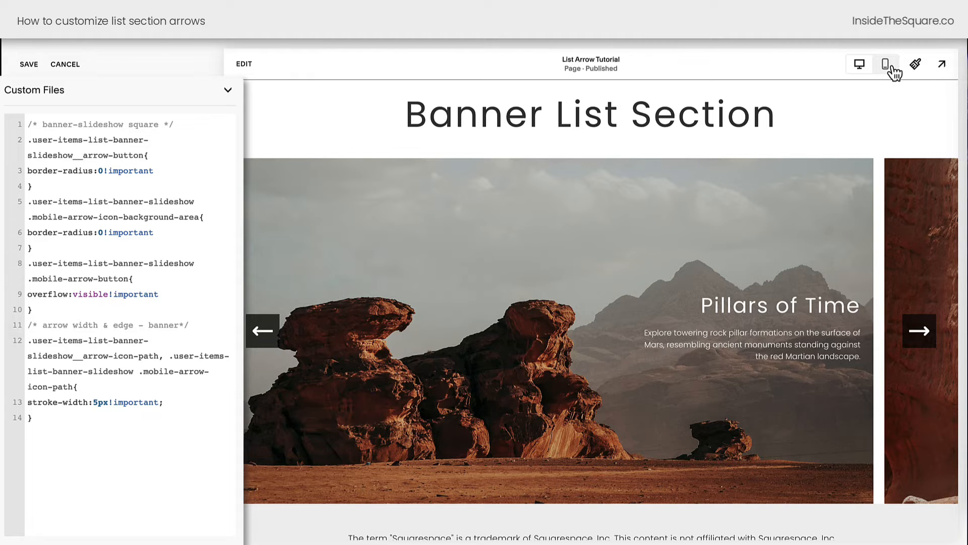
Check the 5px-stroke square banner arrows in mobile preview, then return to desktop
{"action": "left_click", "coordinate": [886, 63]}
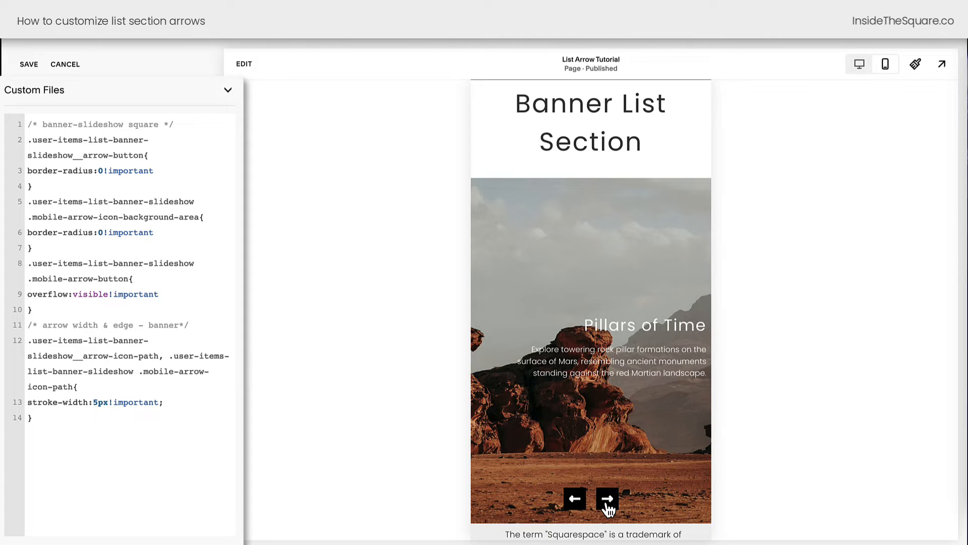
{"action": "mouse_move", "coordinate": [623, 487]}
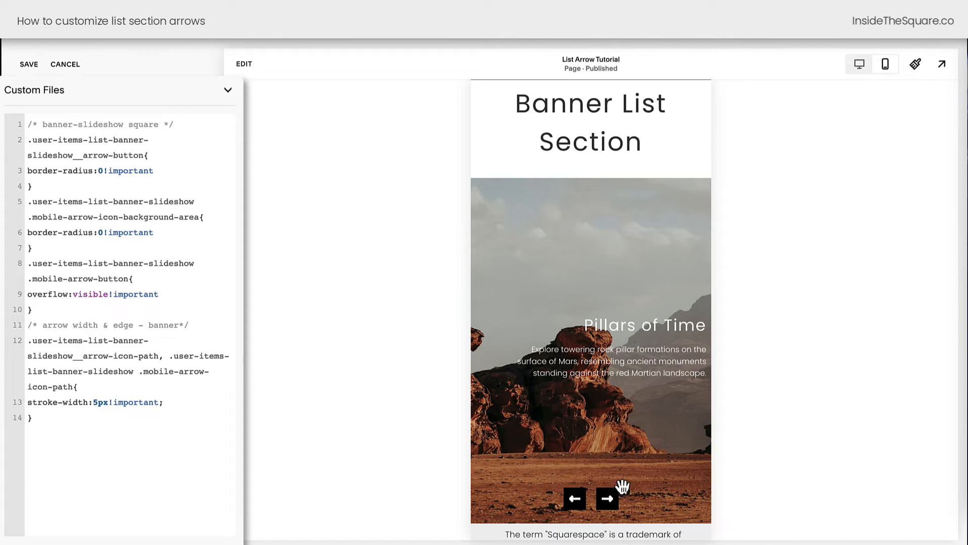
{"action": "mouse_move", "coordinate": [837, 90]}
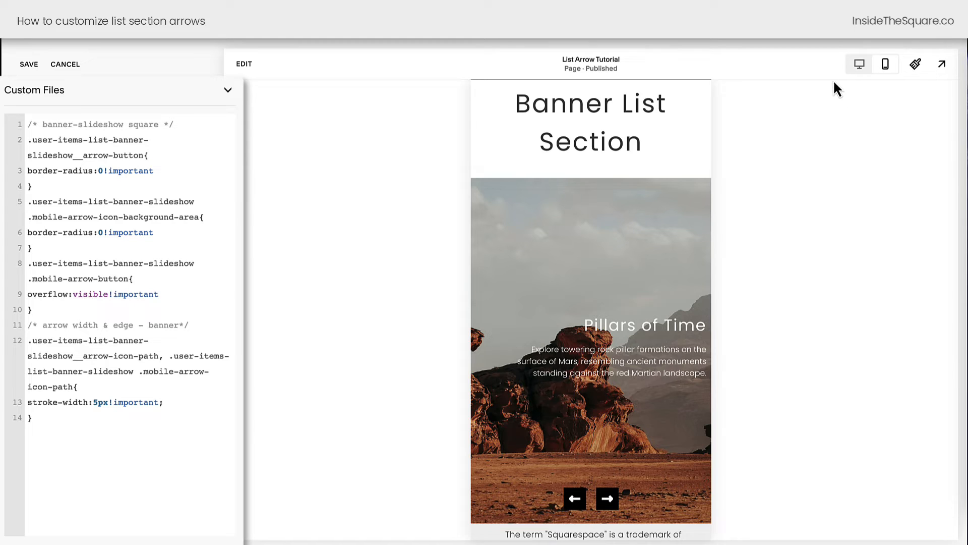
{"action": "left_click", "coordinate": [858, 63]}
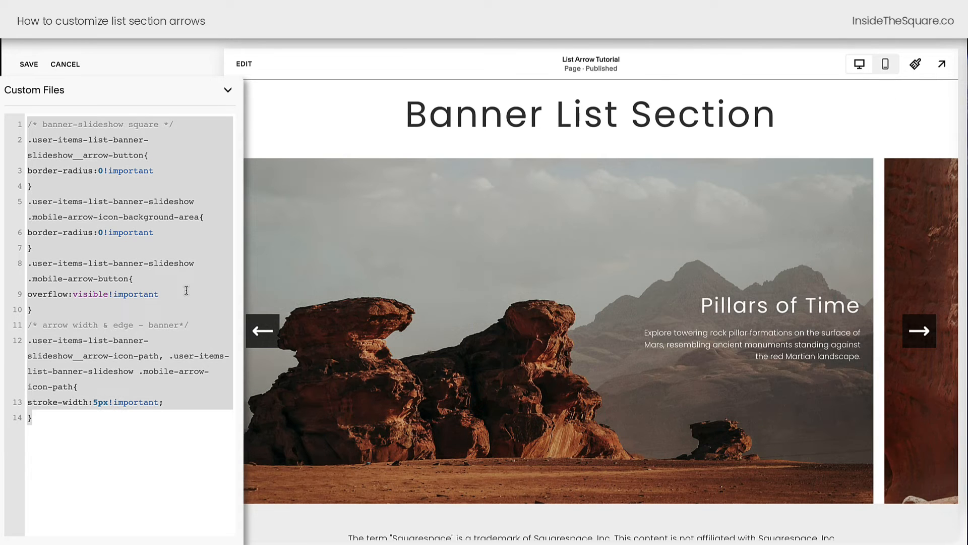
Clear the banner arrow code and paste carousel custom image-arrow rules
{"action": "left_click", "coordinate": [28, 64]}
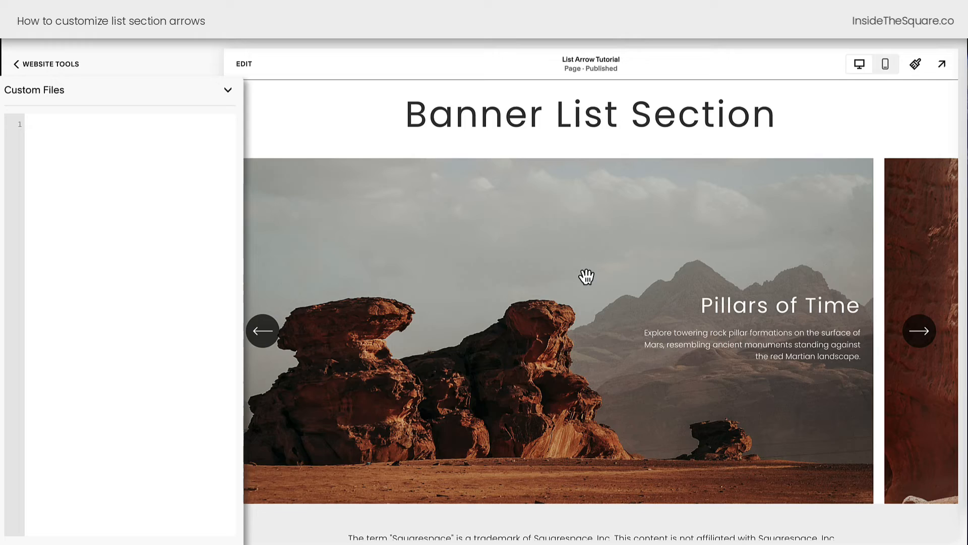
{"action": "scroll", "scroll_direction": "down", "scroll_amount": 3}
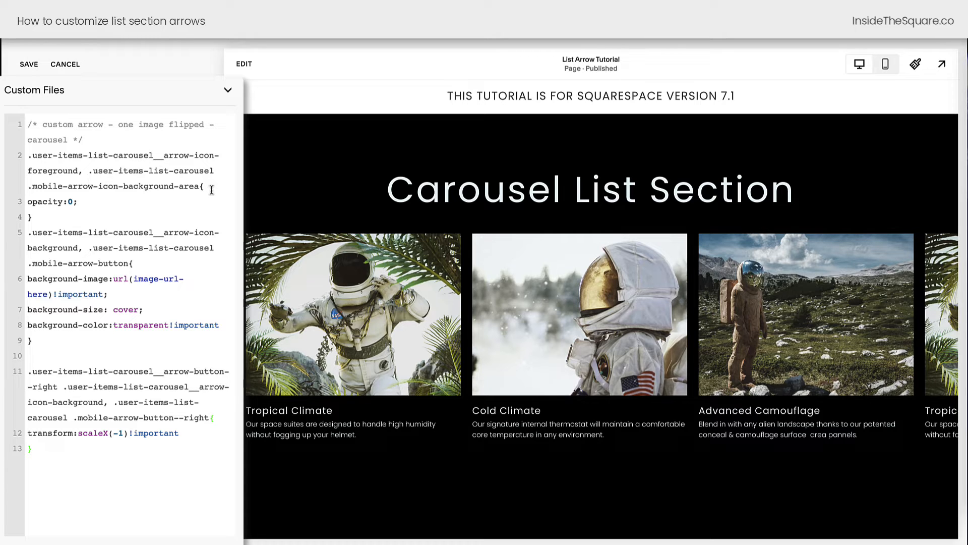
{"action": "mouse_move", "coordinate": [202, 221]}
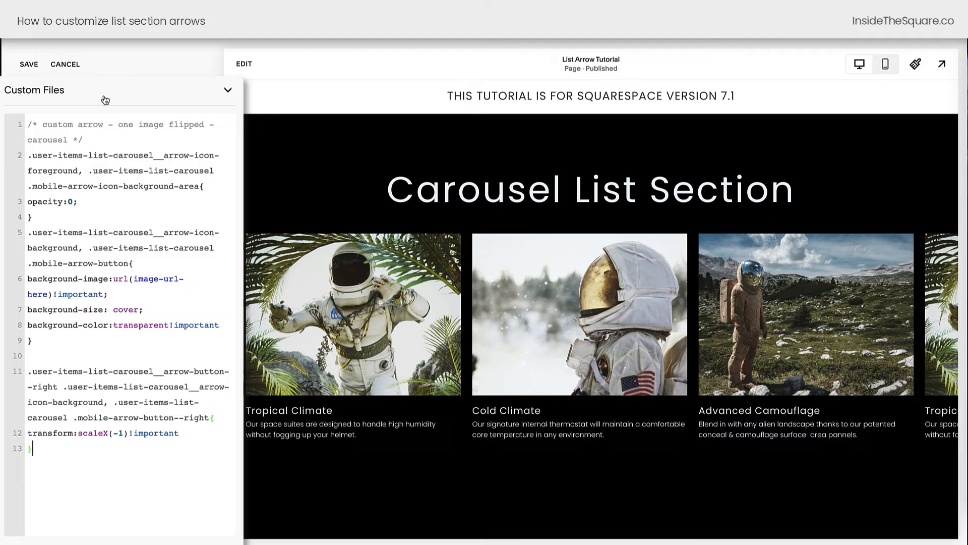
{"action": "mouse_move", "coordinate": [141, 99]}
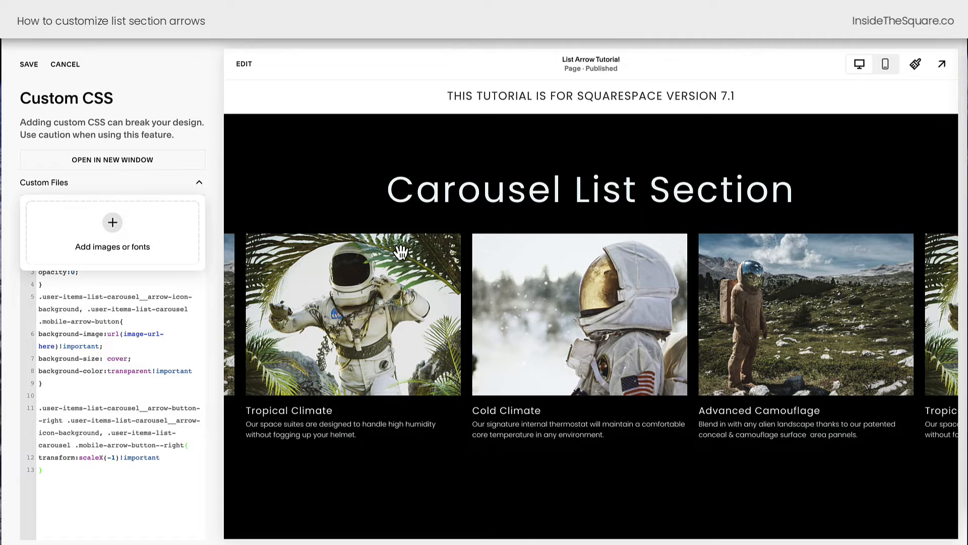
Insert the uploaded arrow image URL into background-image and test the carousel arrows
{"action": "left_click", "coordinate": [112, 222]}
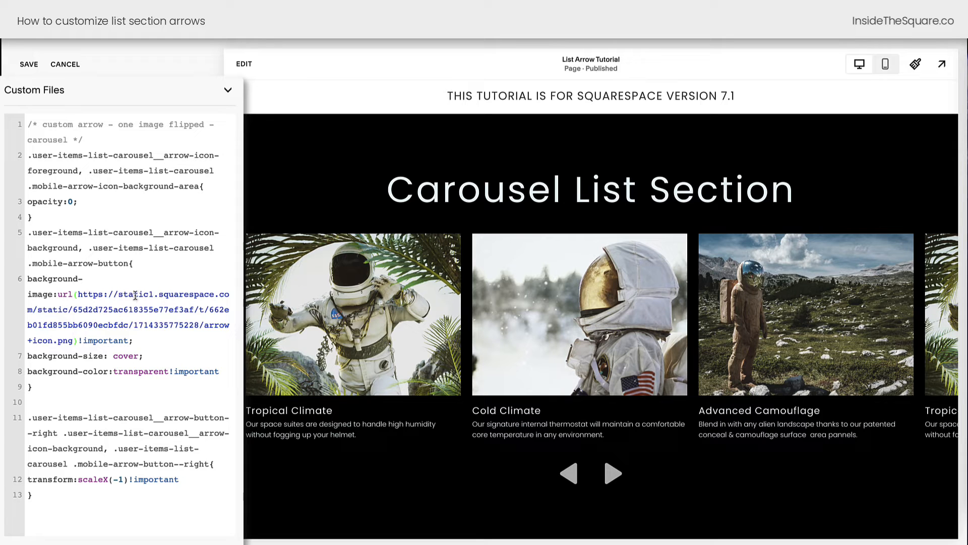
{"action": "left_click", "coordinate": [569, 473]}
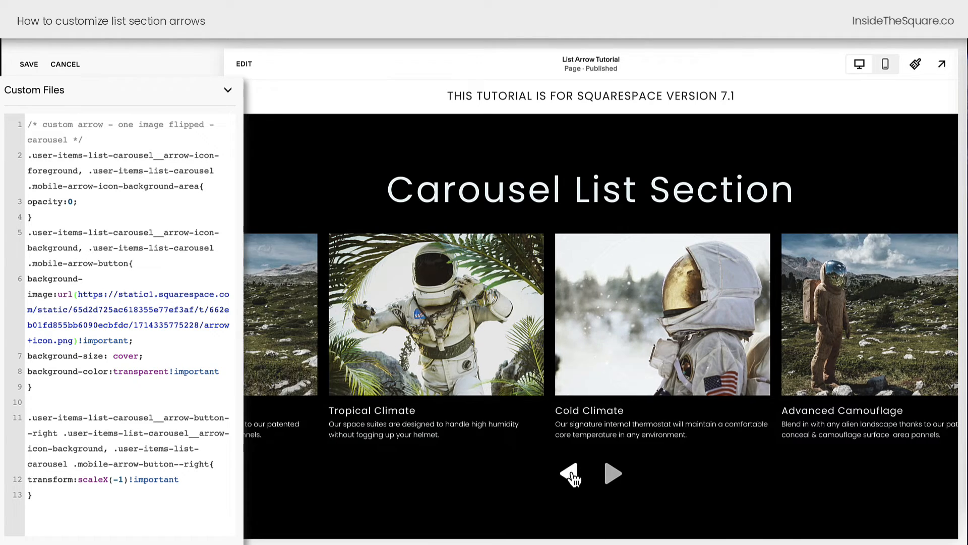
{"action": "left_click", "coordinate": [569, 473]}
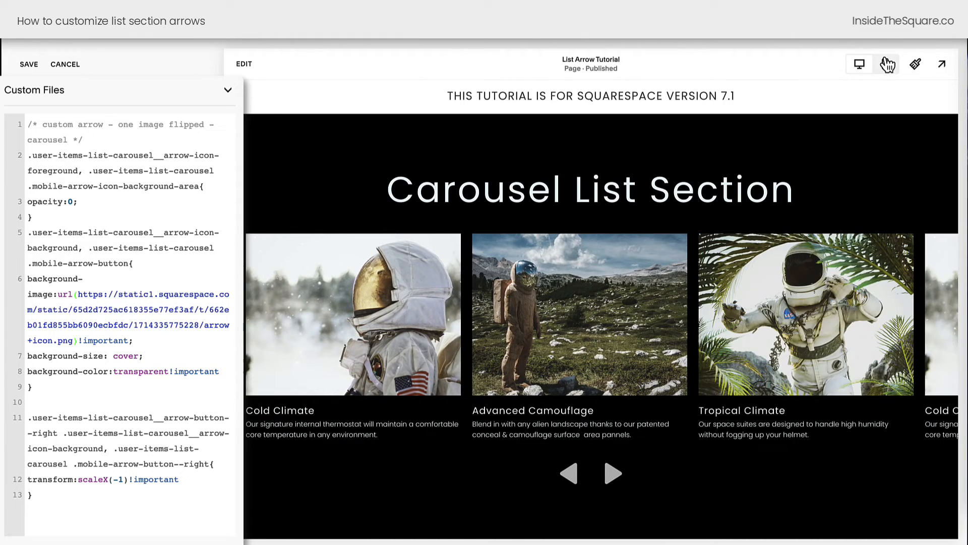
Advance the carousel in mobile preview and highlight the transform:scaleX(-1) right-arrow rule
{"action": "left_click", "coordinate": [888, 63]}
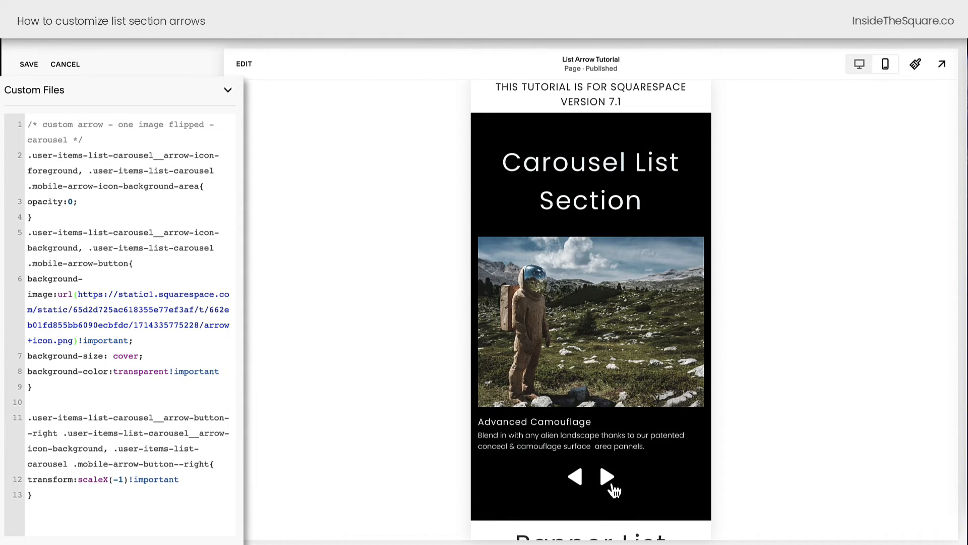
{"action": "left_click", "coordinate": [606, 476]}
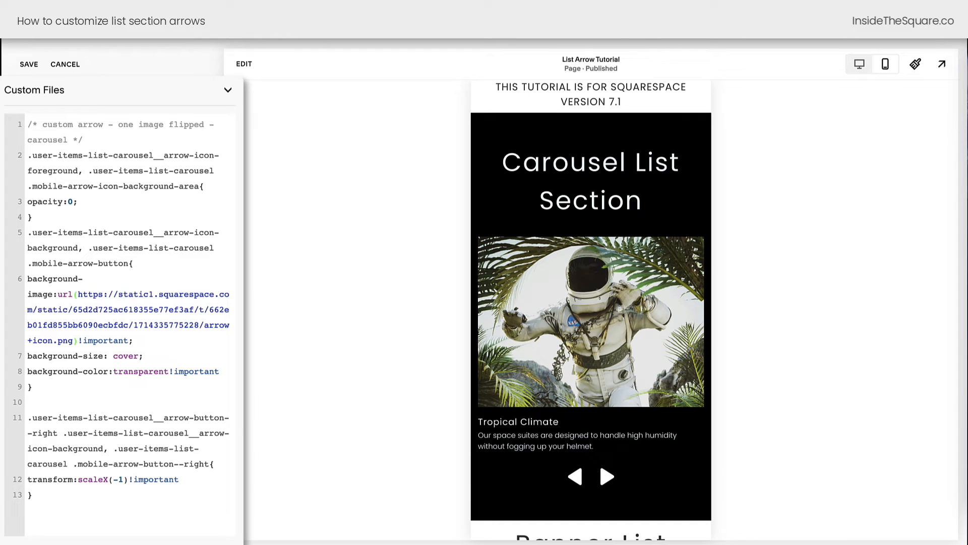
{"action": "left_click", "coordinate": [76, 294]}
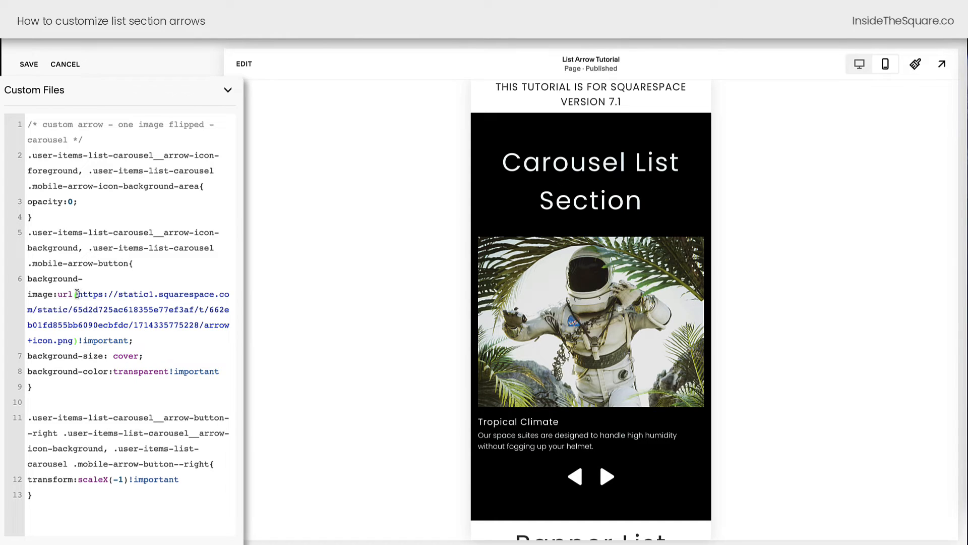
{"action": "left_click_drag", "start_coordinate": [79, 294], "coordinate": [79, 341]}
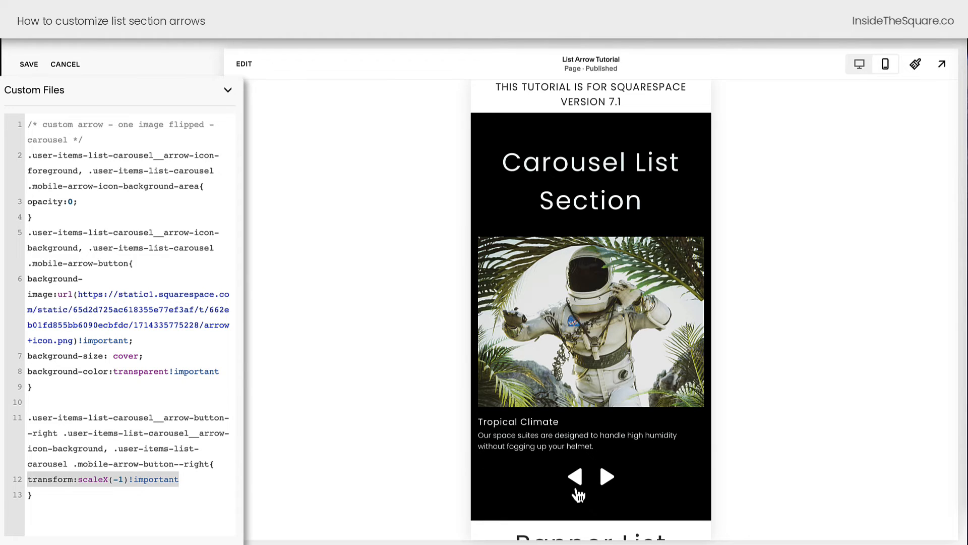
{"action": "mouse_move", "coordinate": [608, 505]}
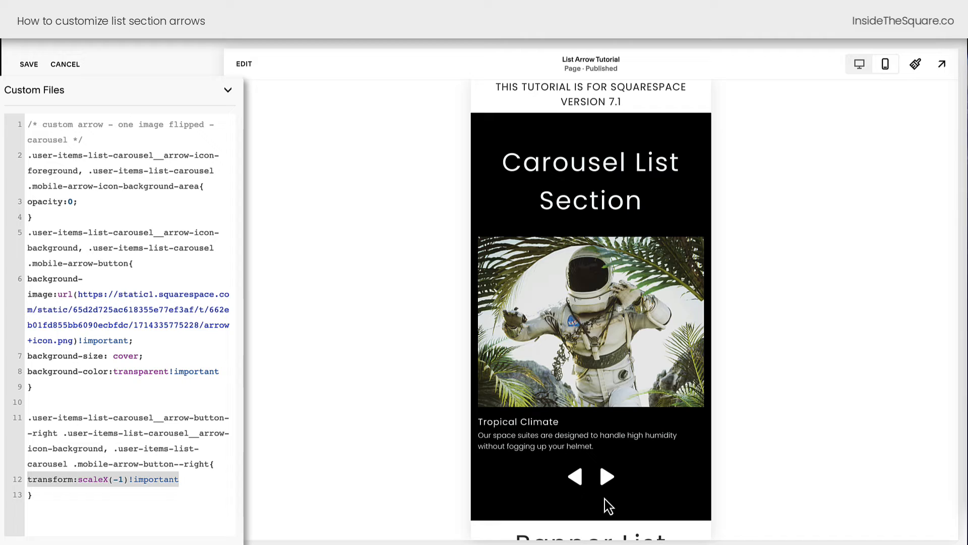
Swap 'carousel' for 'banner-slideshow' in the CSS, test the banner arrows, return to desktop
{"action": "scroll", "scroll_direction": "down", "scroll_amount": 3}
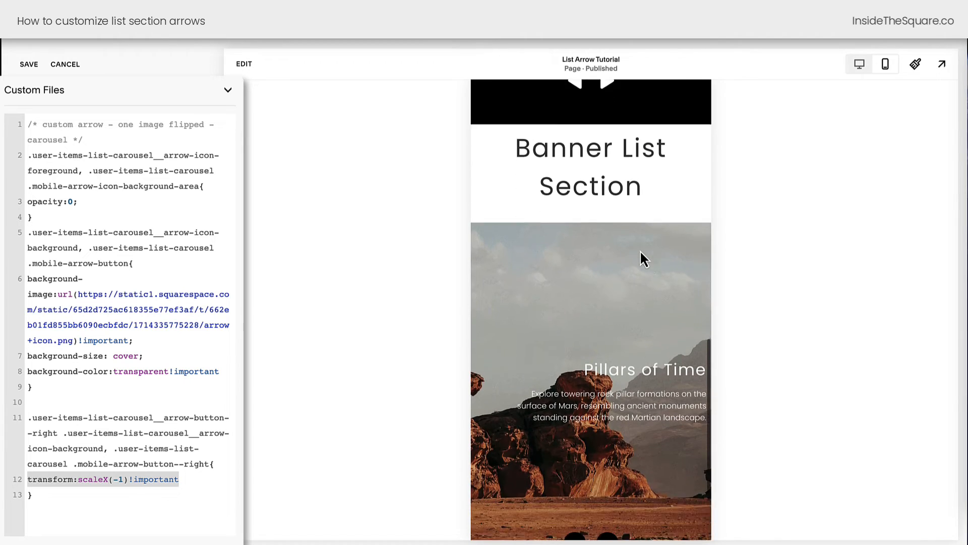
{"action": "scroll", "scroll_direction": "down", "scroll_amount": 3}
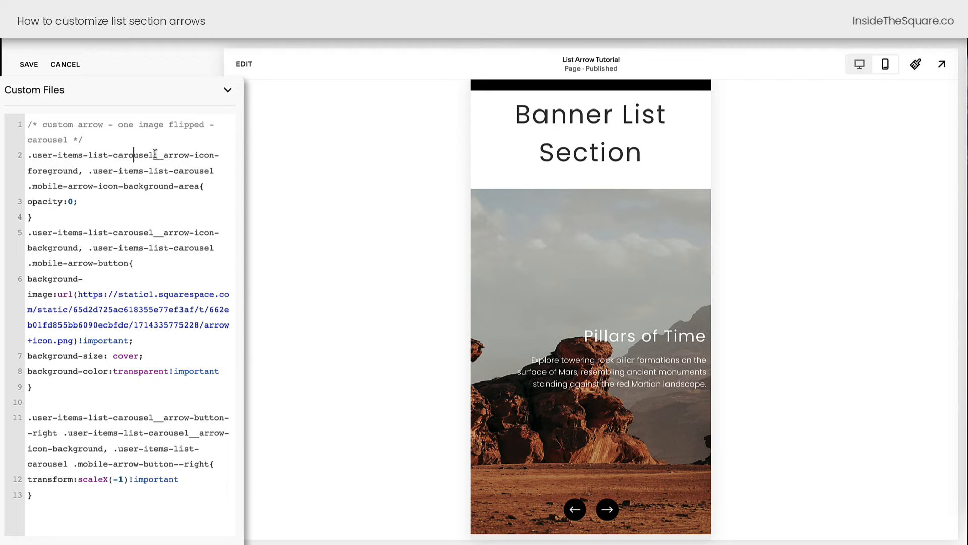
{"action": "double_click", "coordinate": [133, 155]}
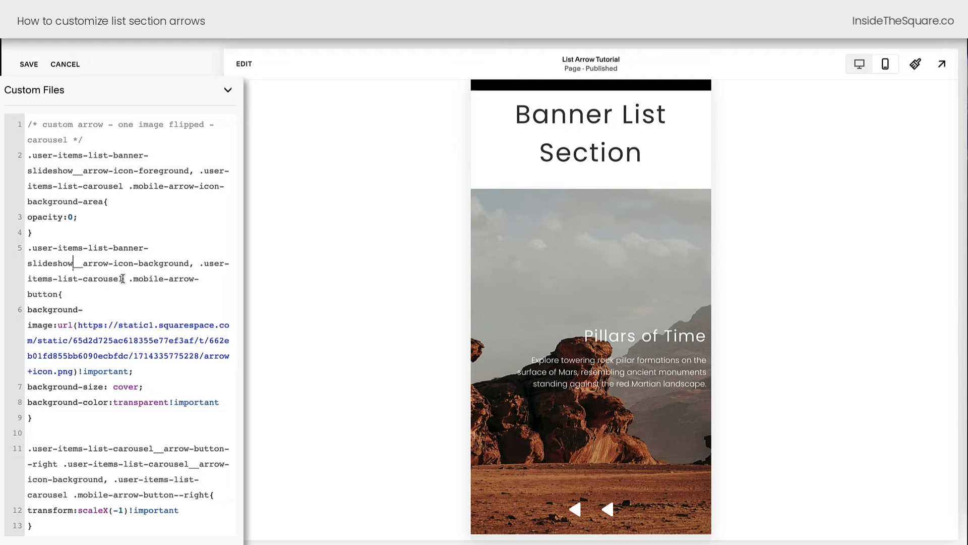
{"action": "type", "text": "banner-slideshow"}
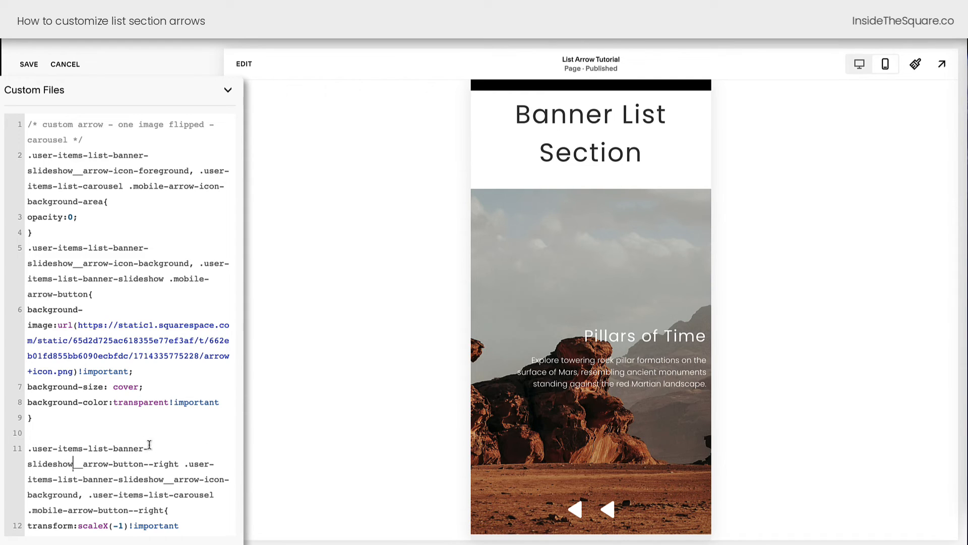
{"action": "scroll", "scroll_direction": "down", "scroll_amount": 3}
{"action": "type", "text": "banner-slideshow"}
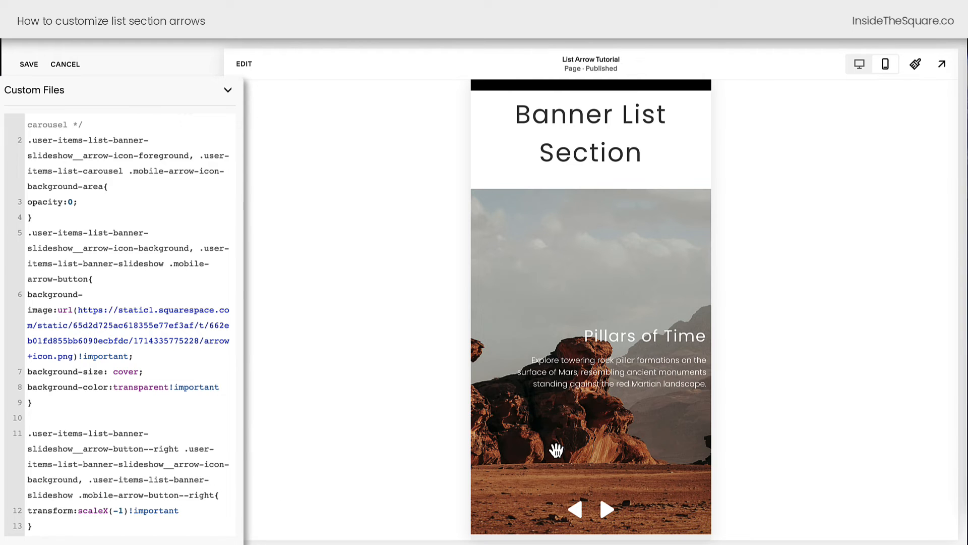
{"action": "left_click", "coordinate": [606, 509]}
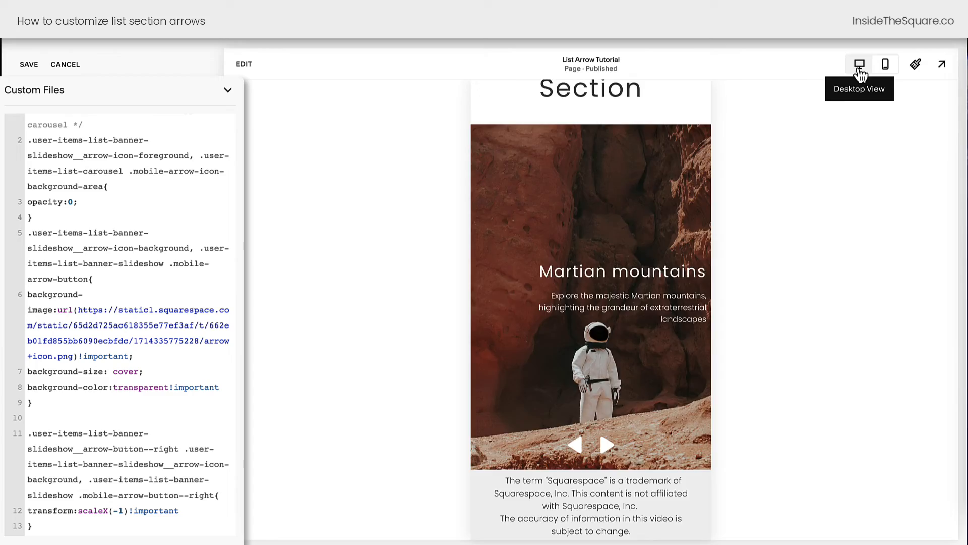
{"action": "left_click", "coordinate": [858, 64]}
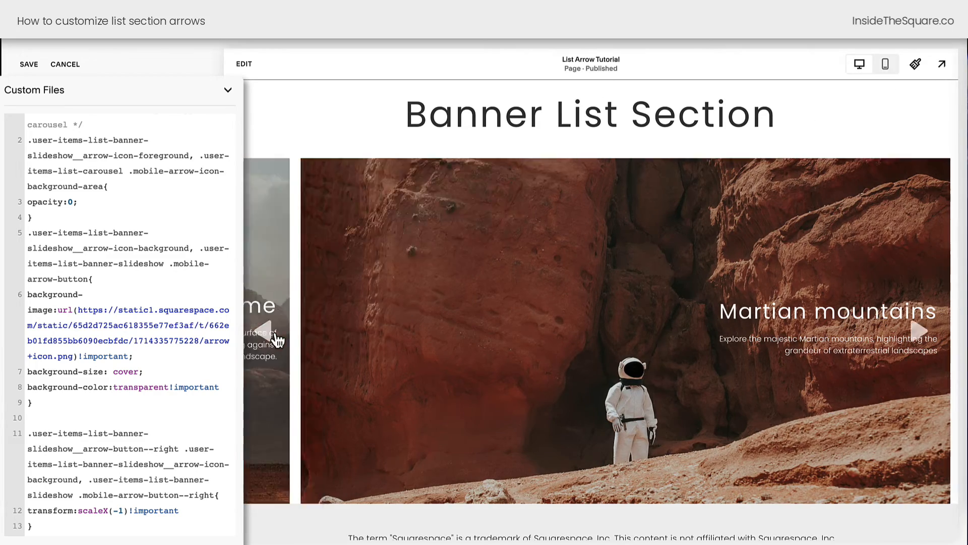